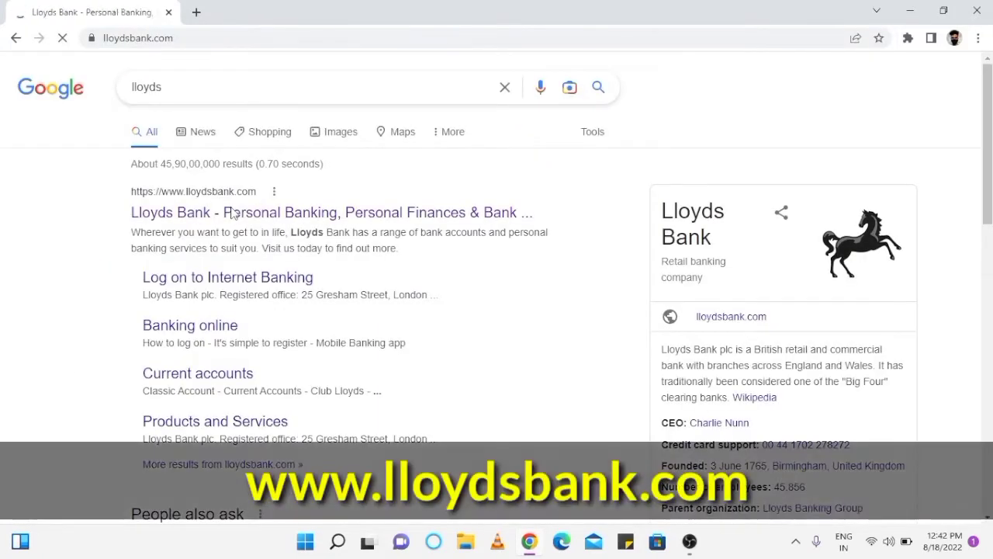
- Go to the Lloyds Bank site from the search results and begin Internet Banking registration
left_click(331, 211)
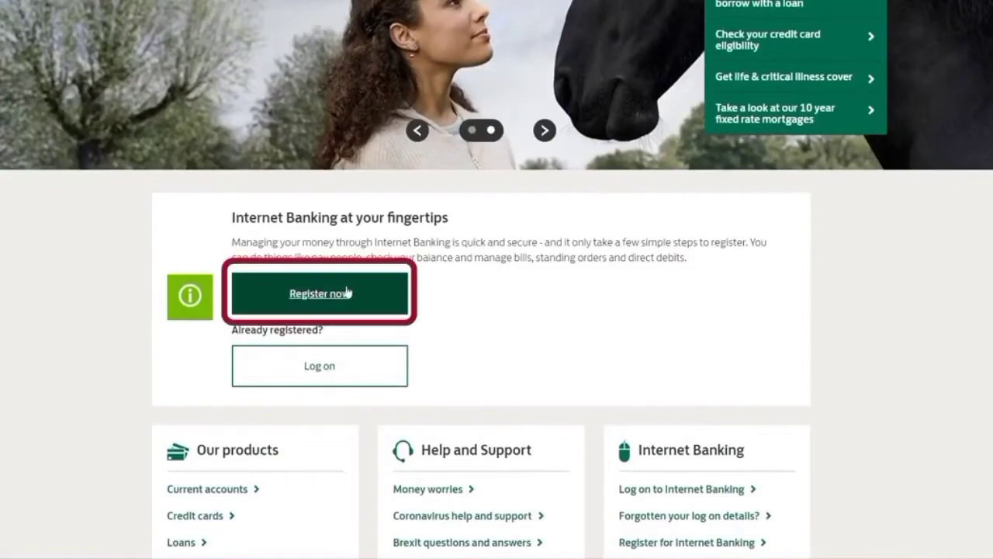
left_click(320, 294)
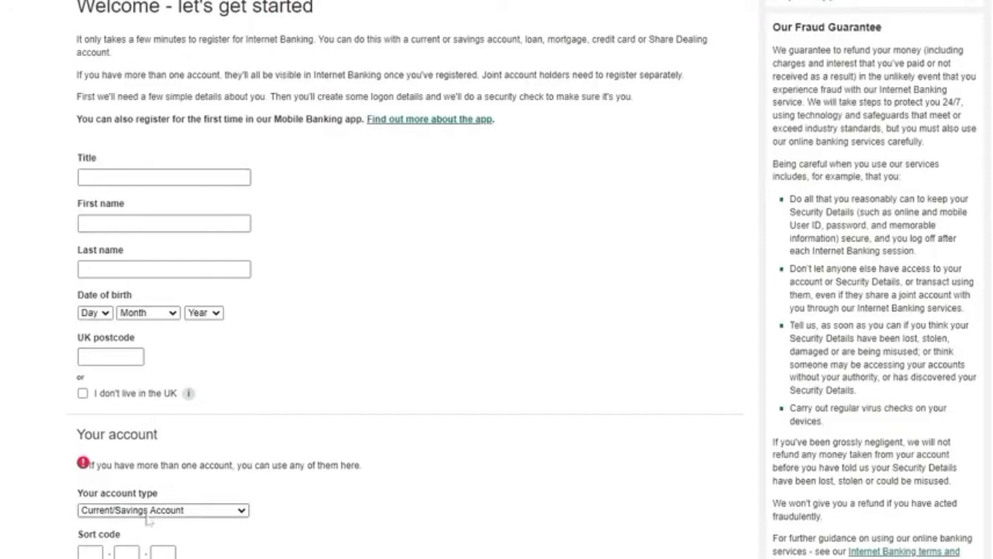
- Enter the name details and date of birth, and mark the applicant as not living in the UK
type("Rupa")
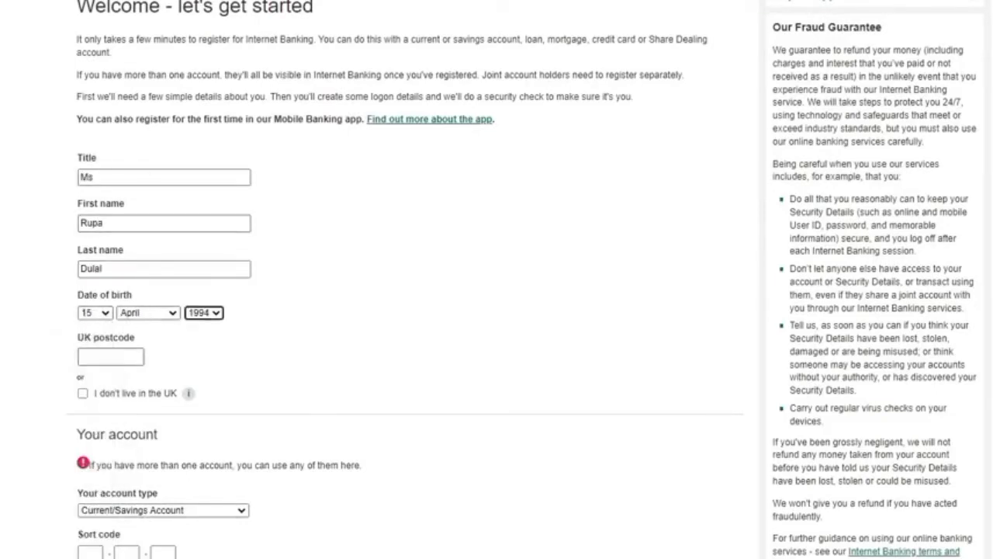
left_click(110, 356)
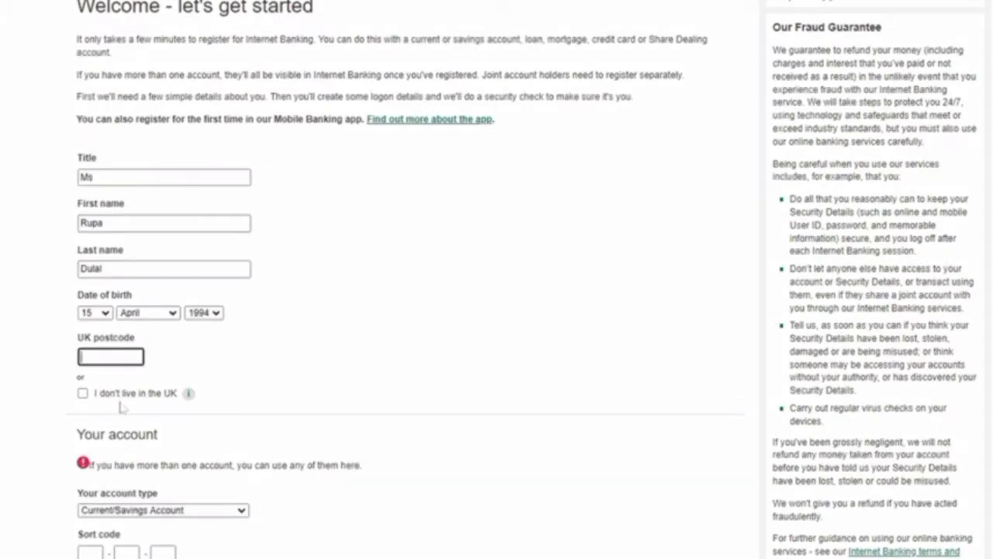
left_click(84, 392)
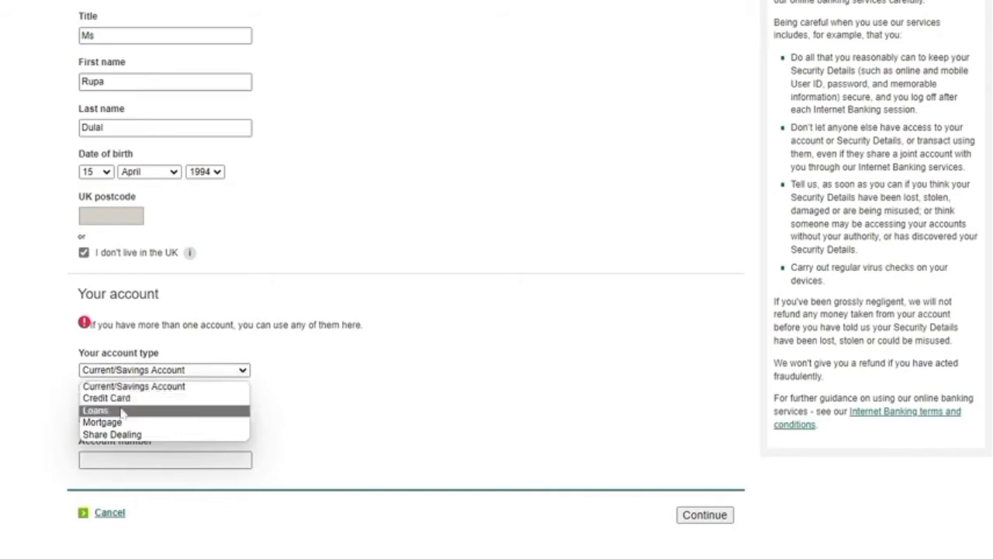
mouse_move(148, 435)
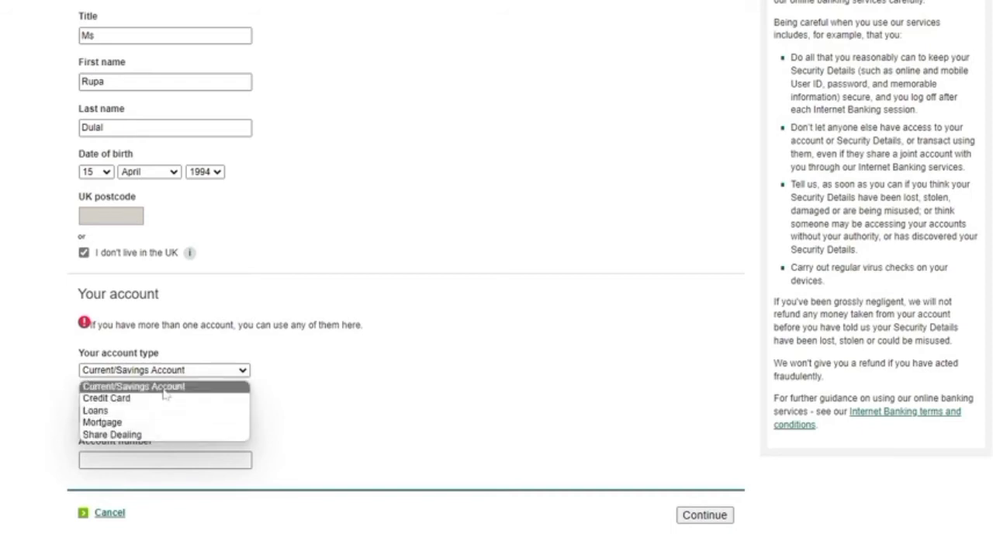
left_click(132, 385)
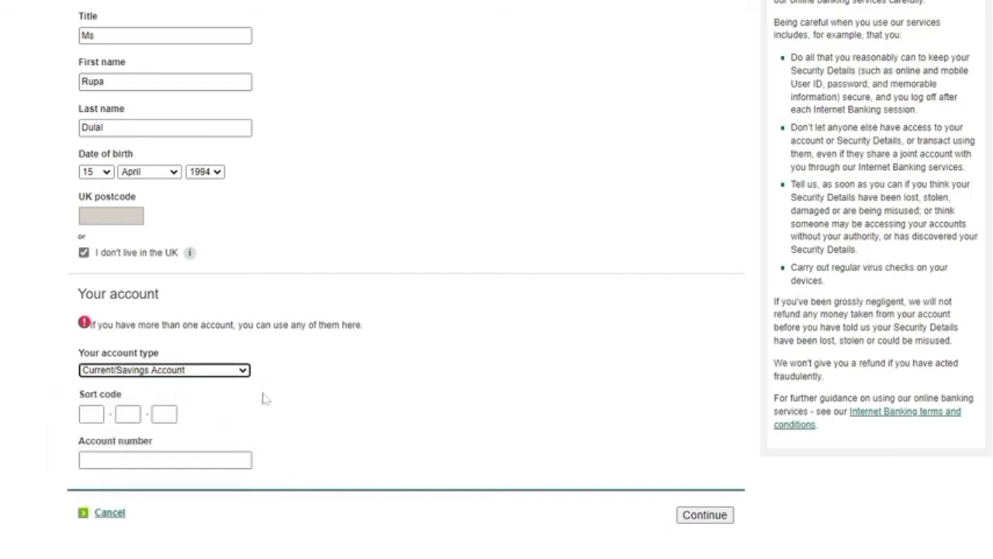
type("56")
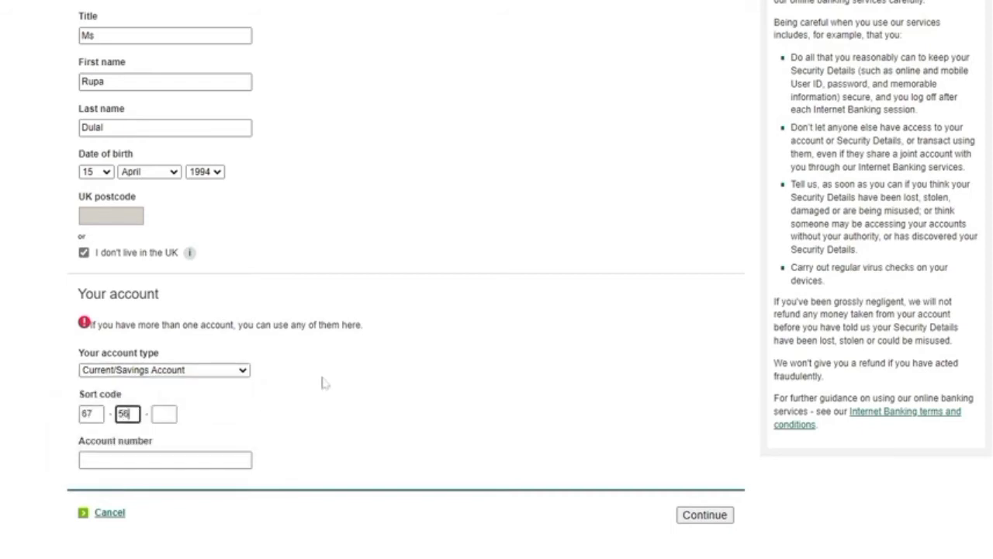
type("54")
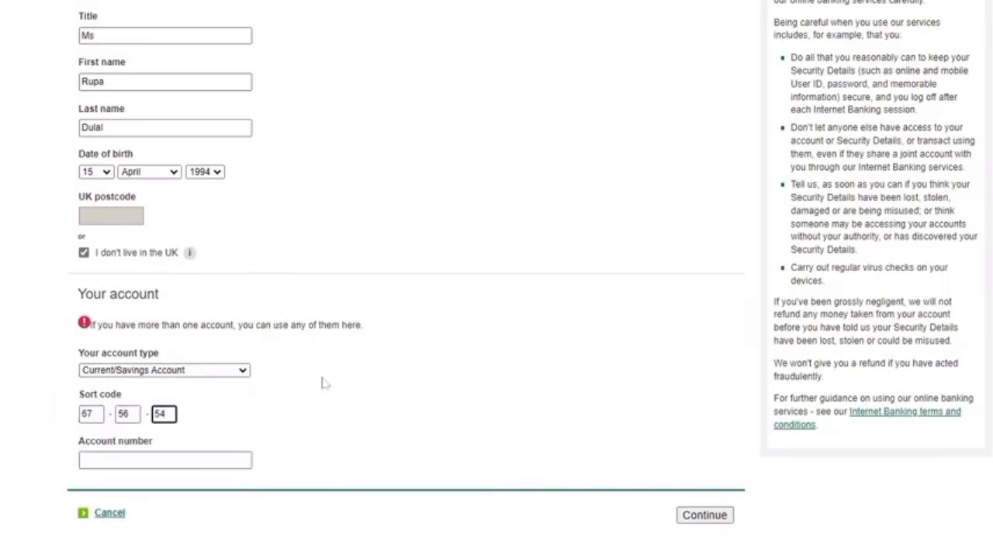
type("56435254")
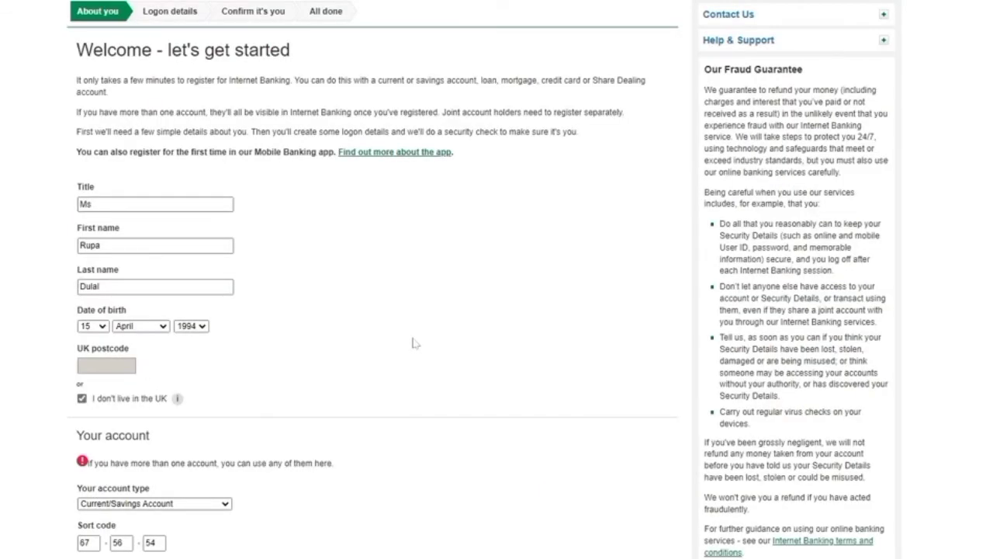
mouse_move(413, 343)
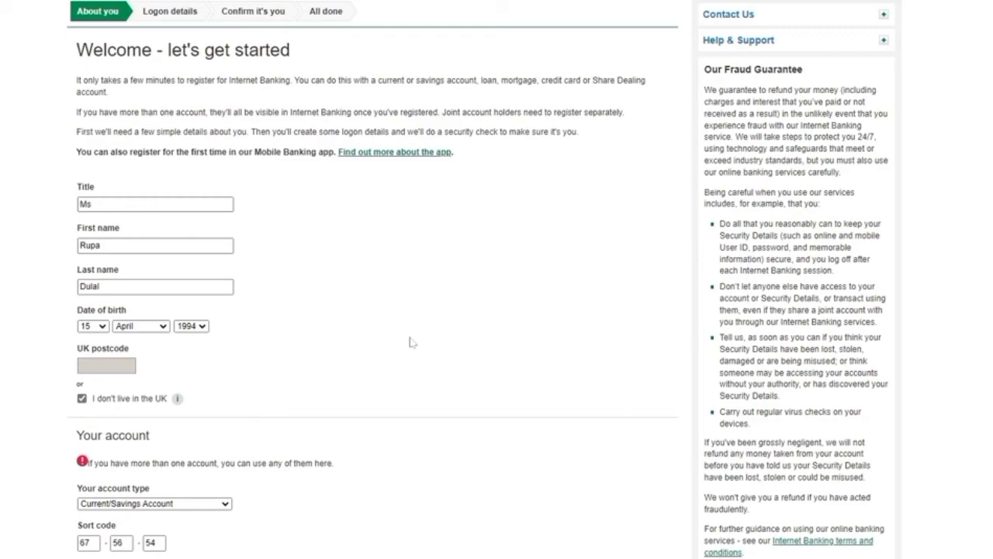